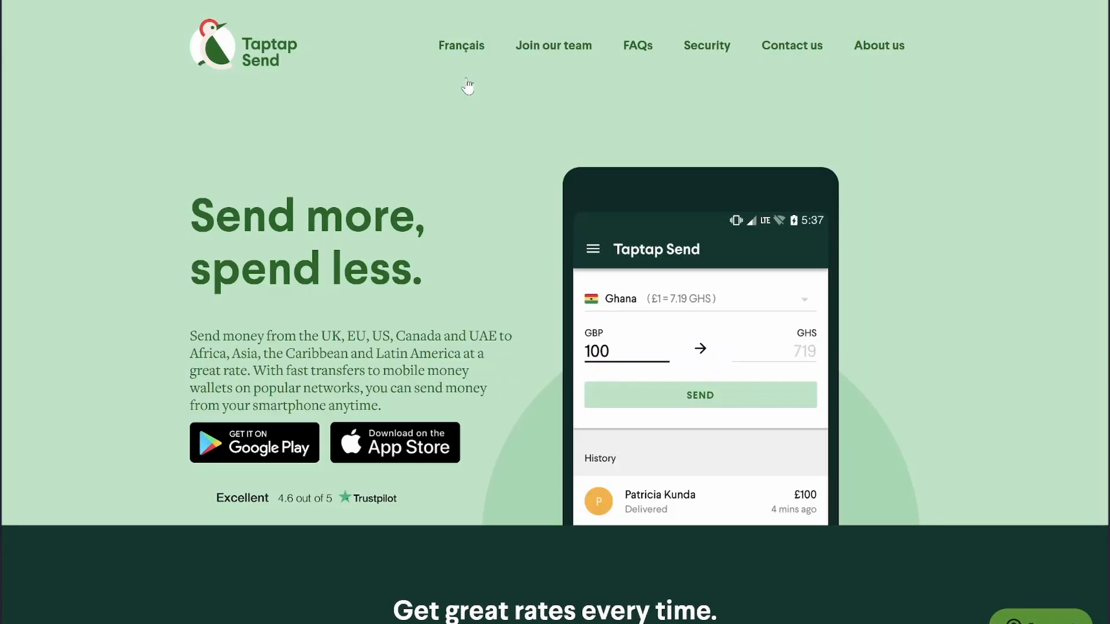
Step: Switch from the Taptap Send homepage to the ChatGPT conversation with the deletion steps
left_click(54, 313)
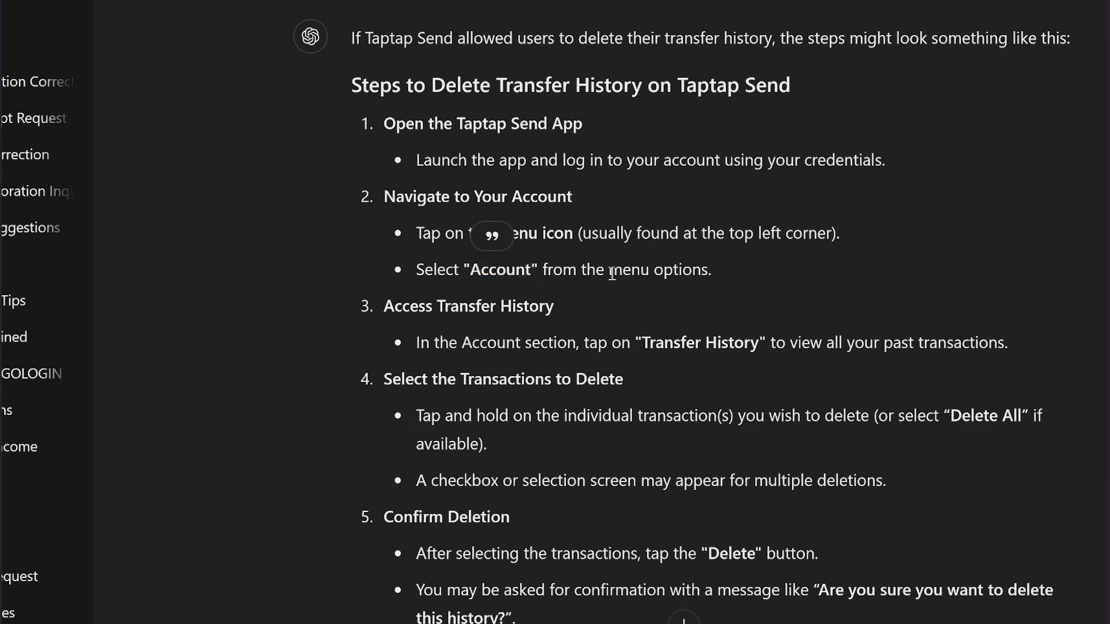
Step: Scroll the answer to steps 4-7 on selection, confirmation and authentication, then clear the highlight
scroll("down", 3)
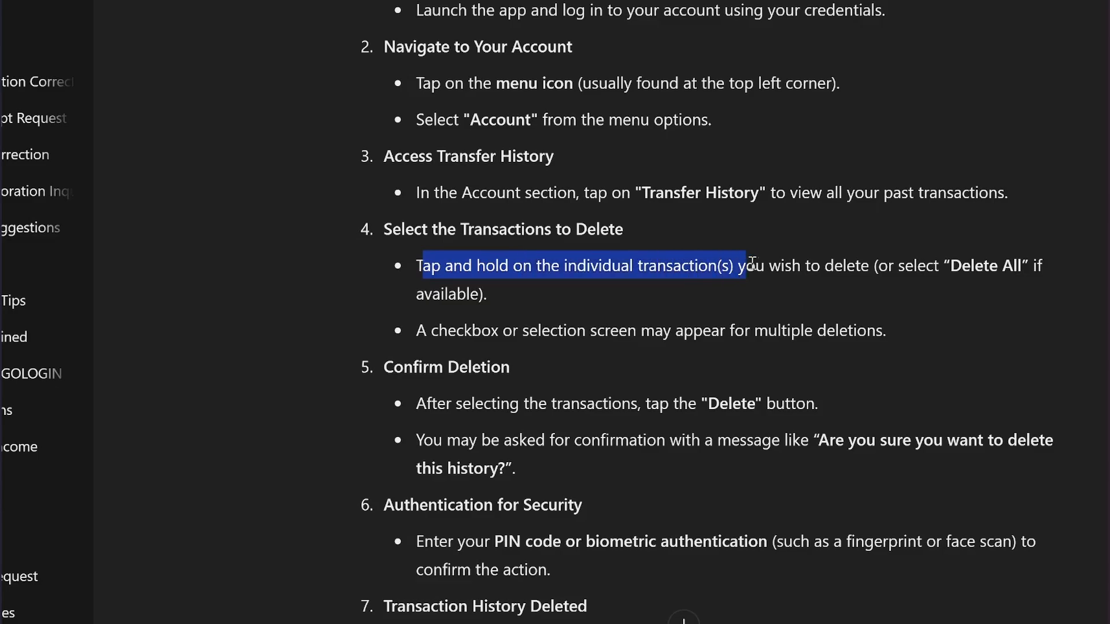
scroll("up", 3)
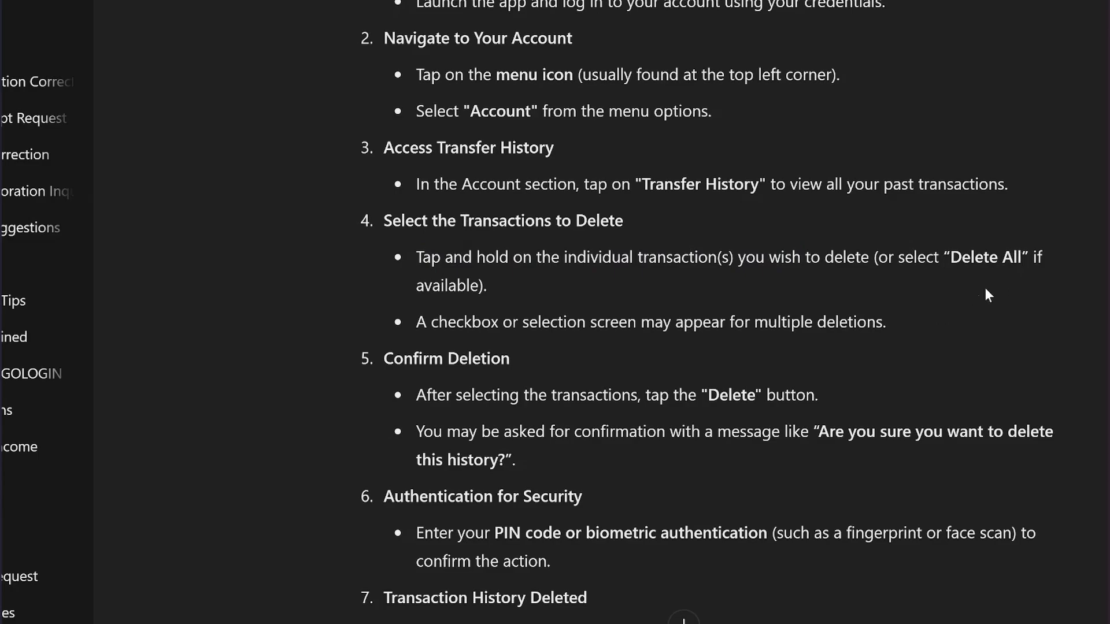
mouse_move(417, 332)
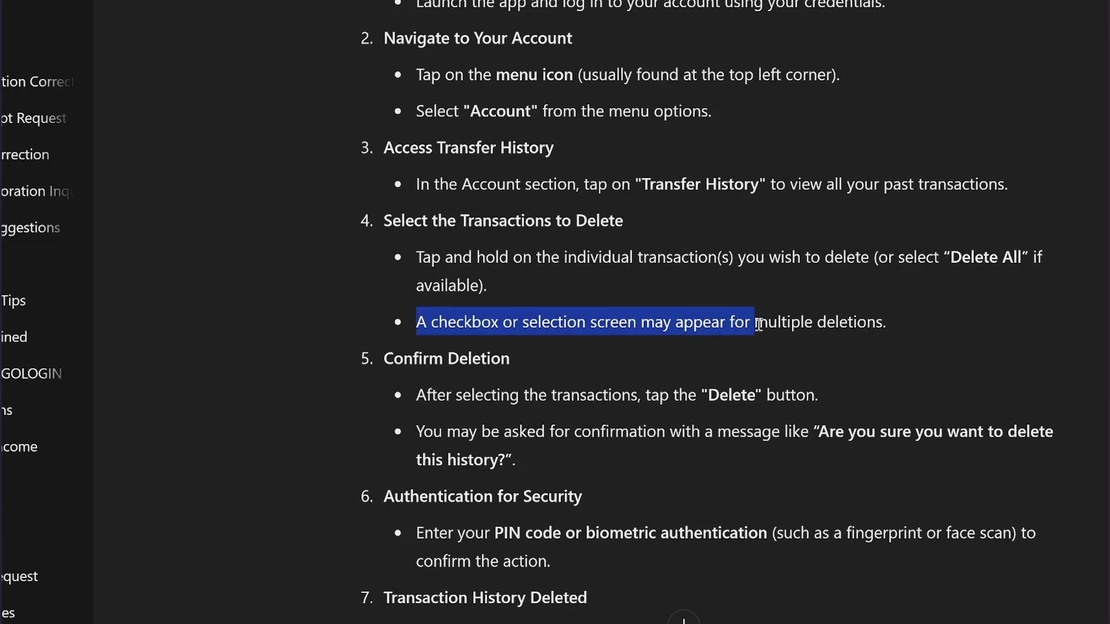
left_click(883, 323)
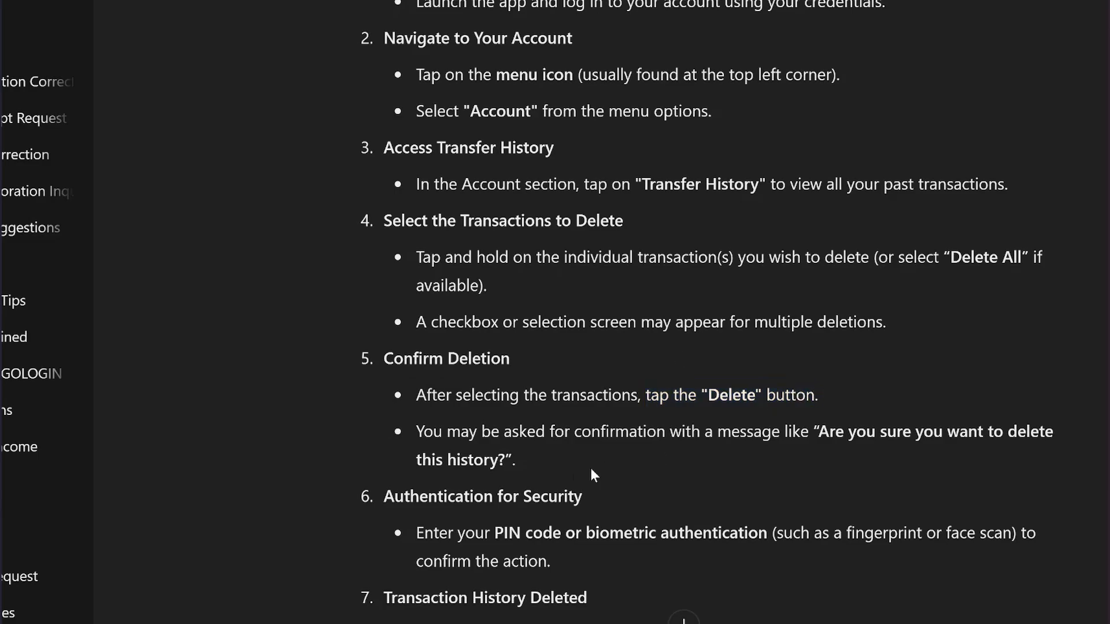
Step: Scroll down until step 9, Contact Support, is visible
scroll("down", 3)
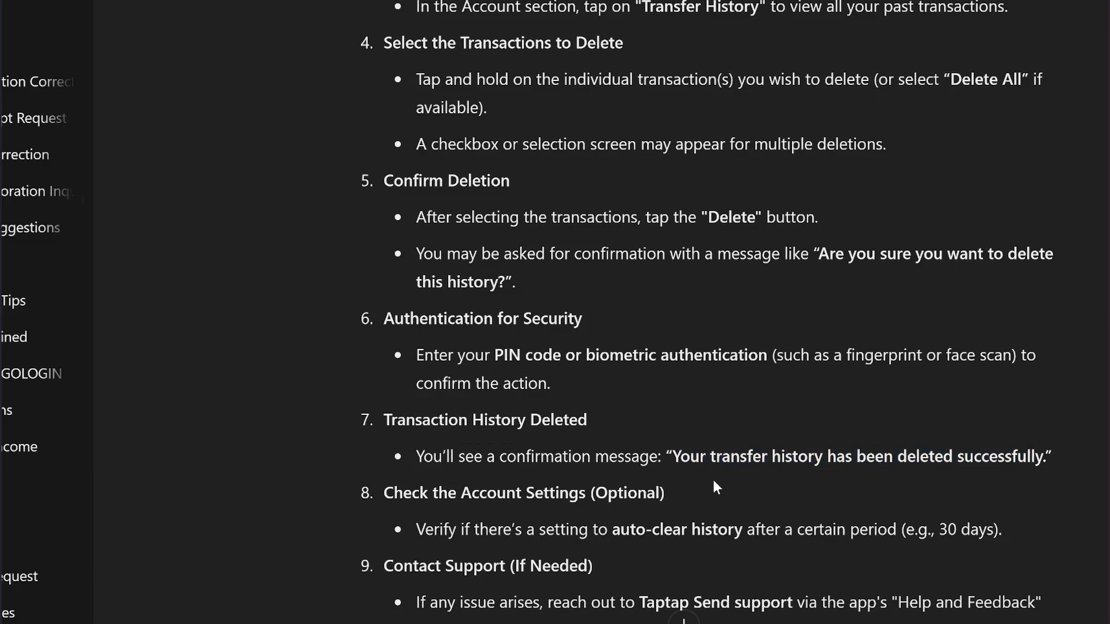
scroll("down", 3)
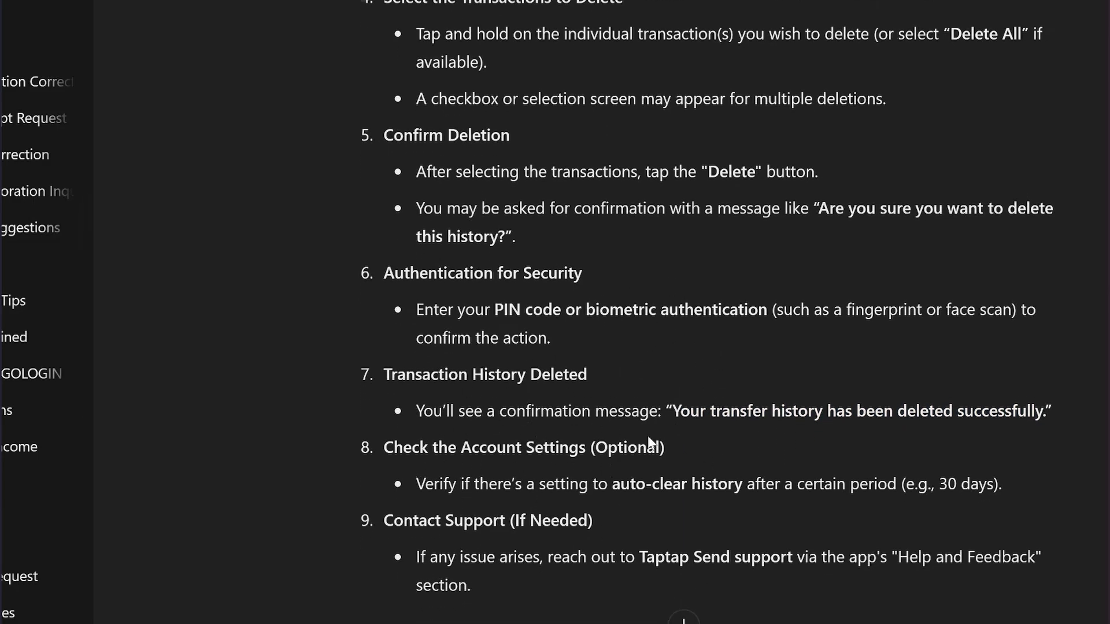
mouse_move(536, 407)
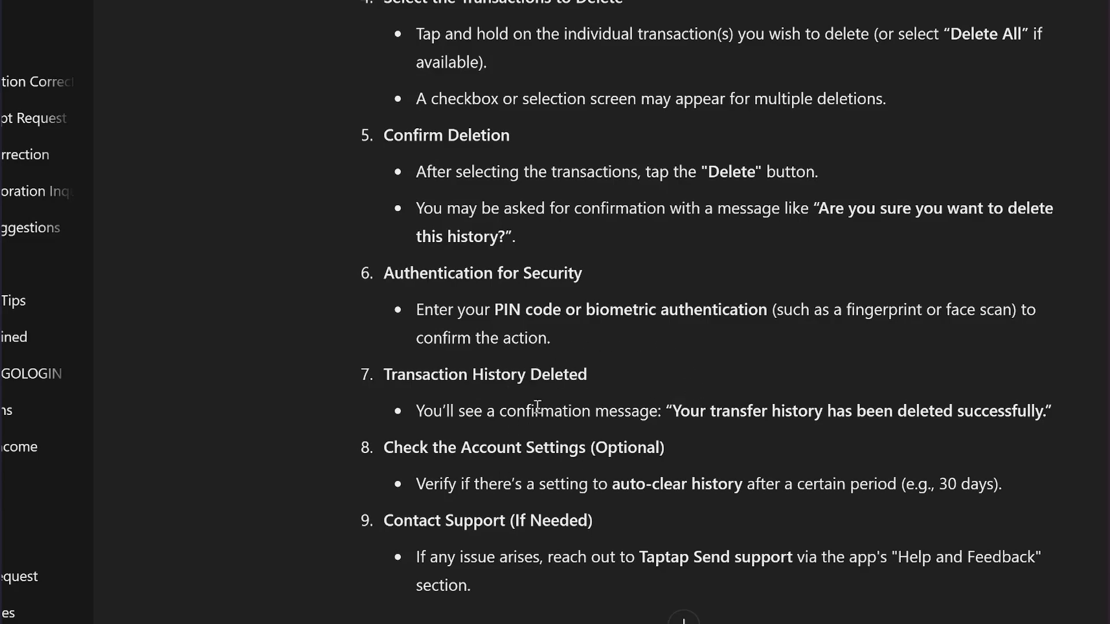
mouse_move(584, 315)
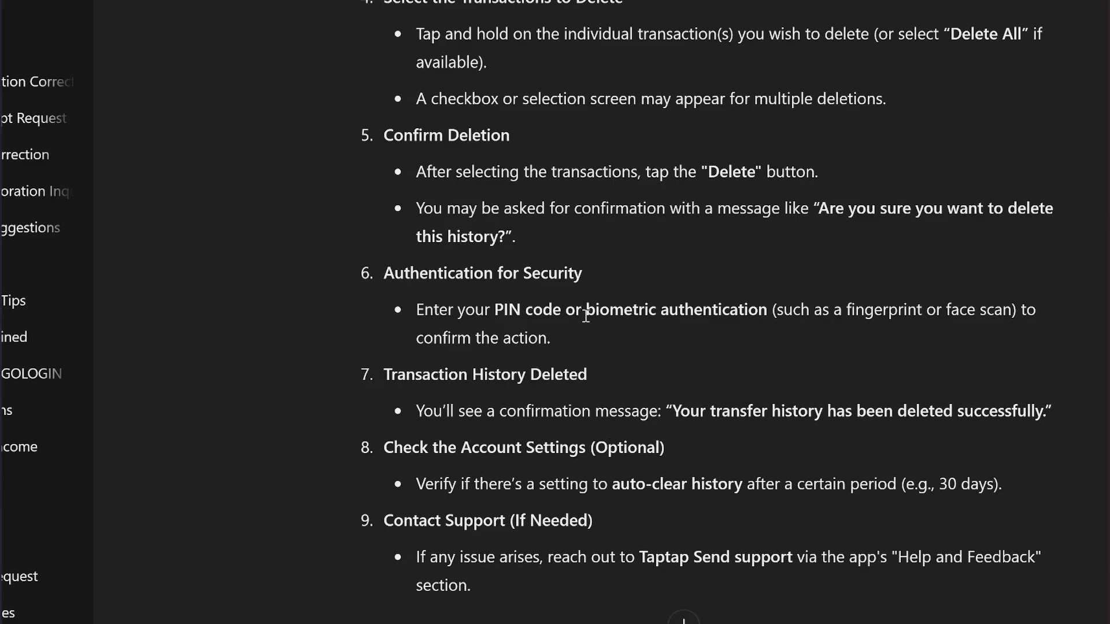